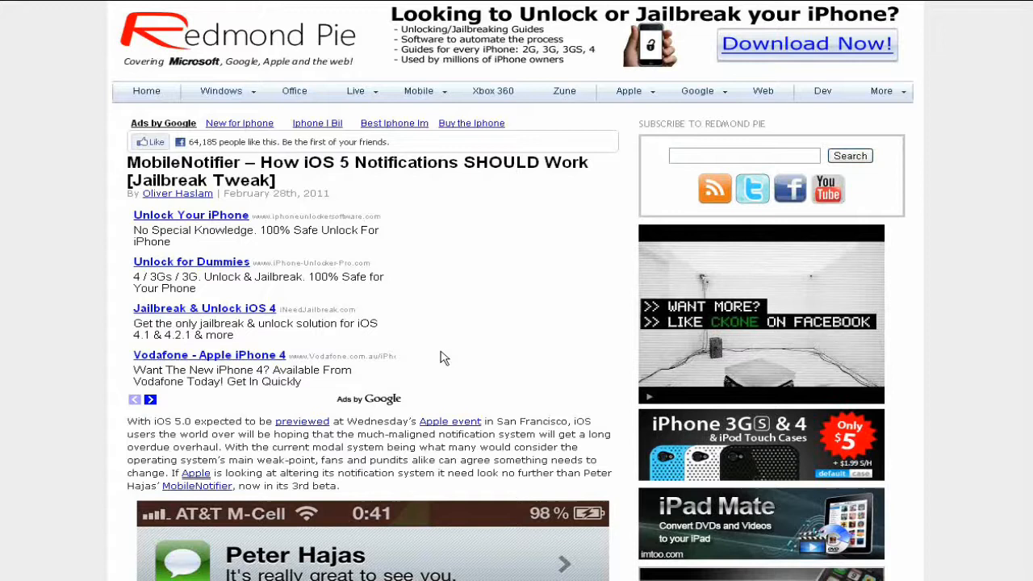
mouse_move(435, 377)
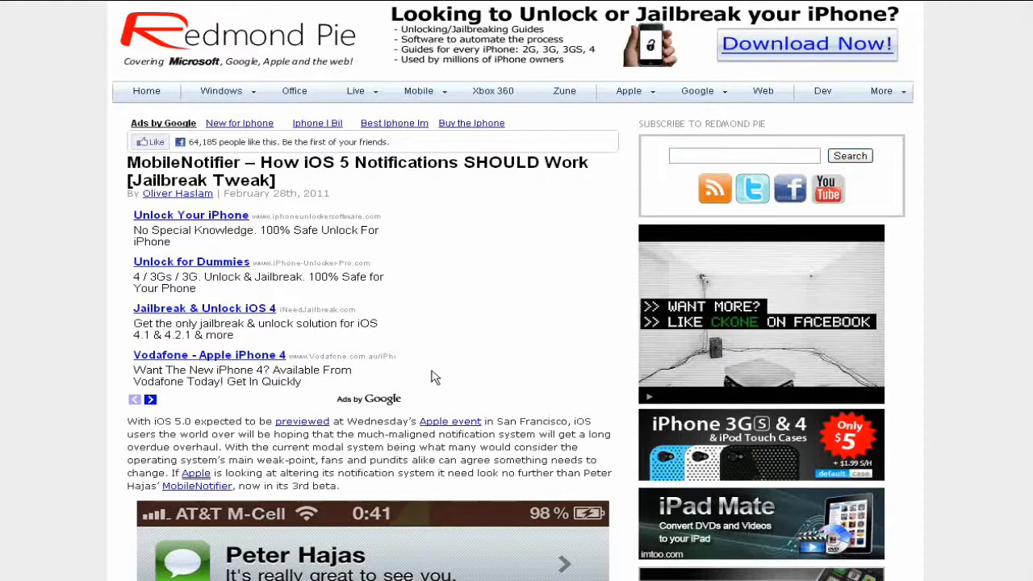
scroll("down", 3)
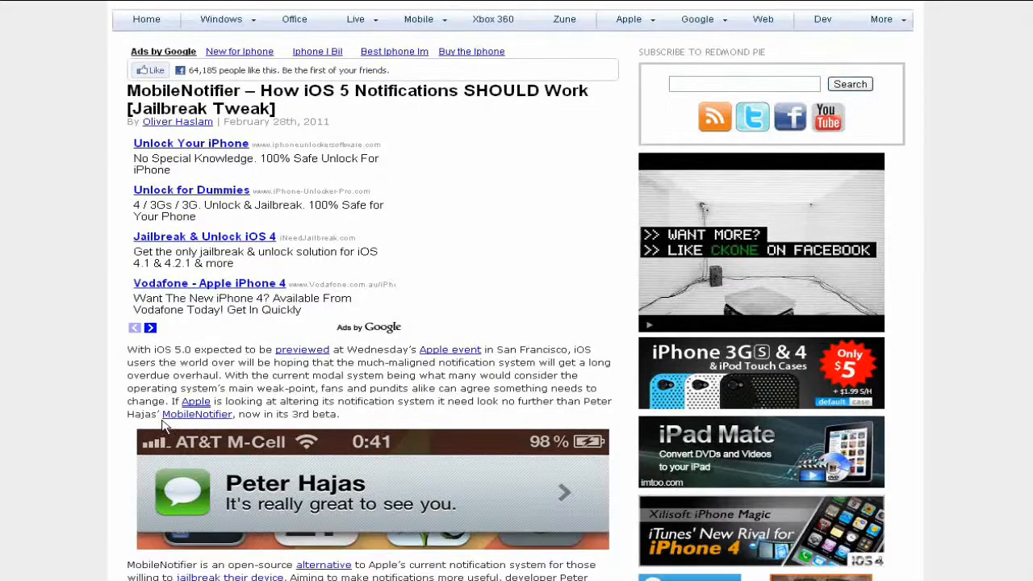
scroll("down", 3)
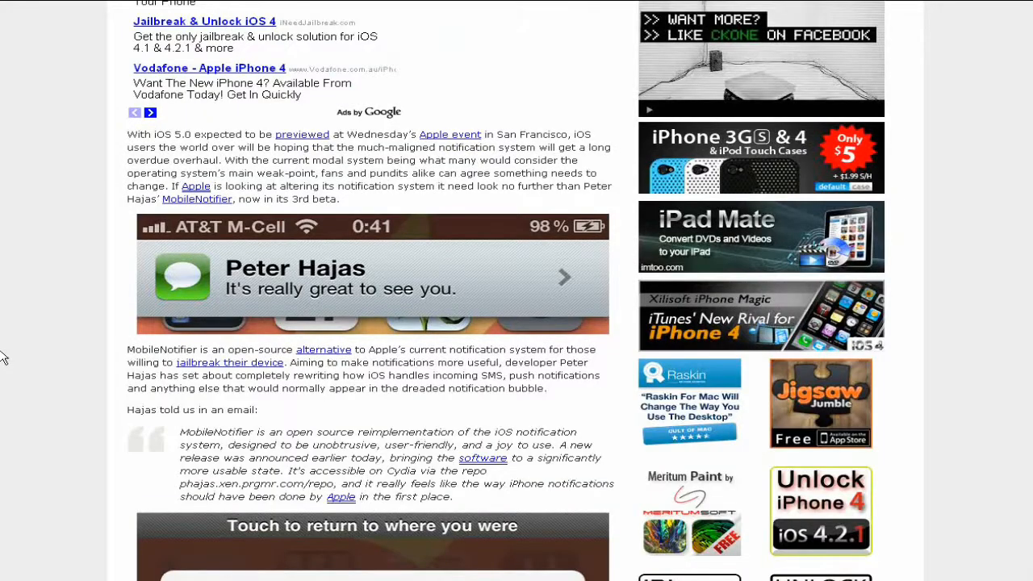
scroll("down", 3)
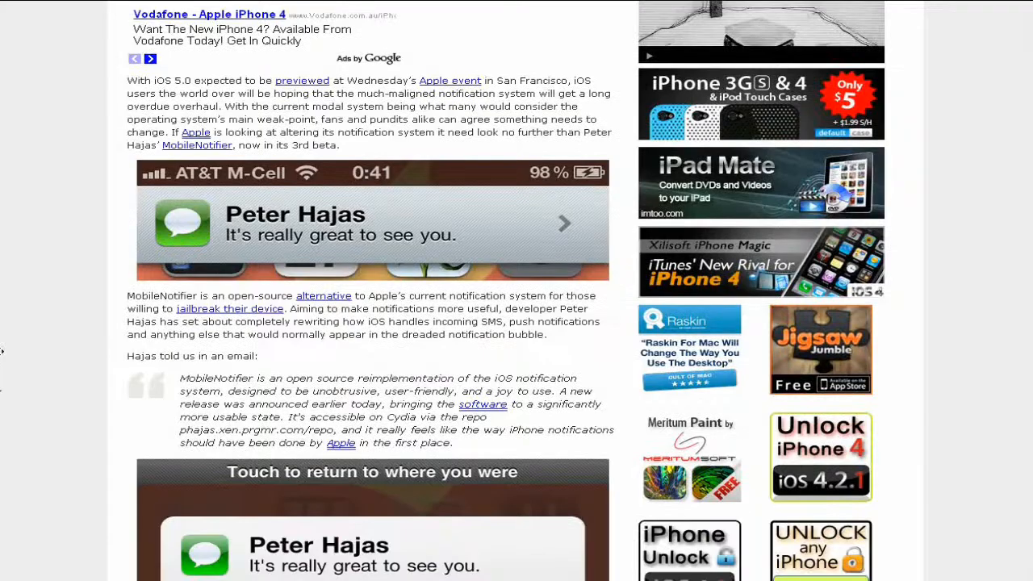
scroll("down", 3)
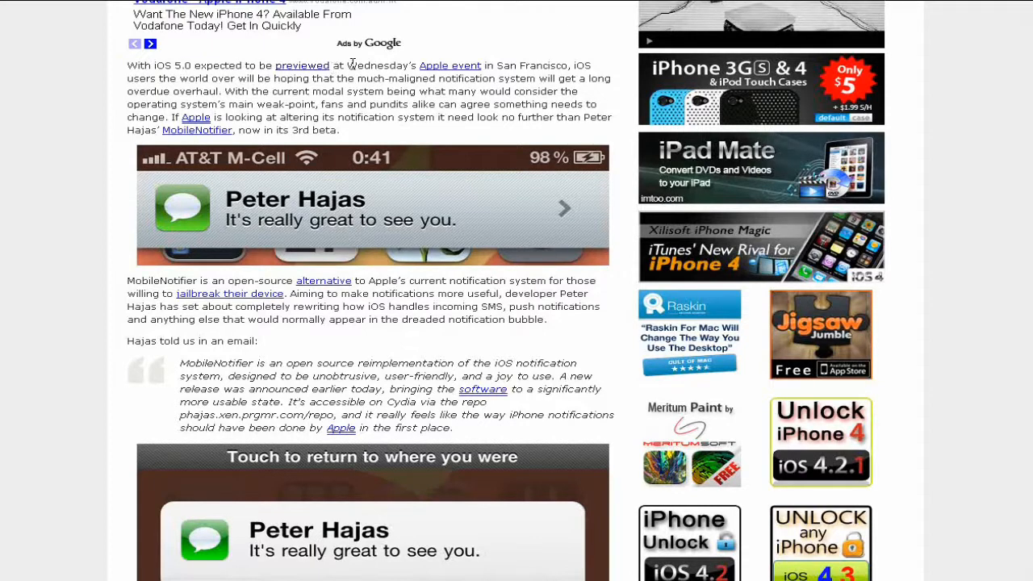
mouse_move(565, 66)
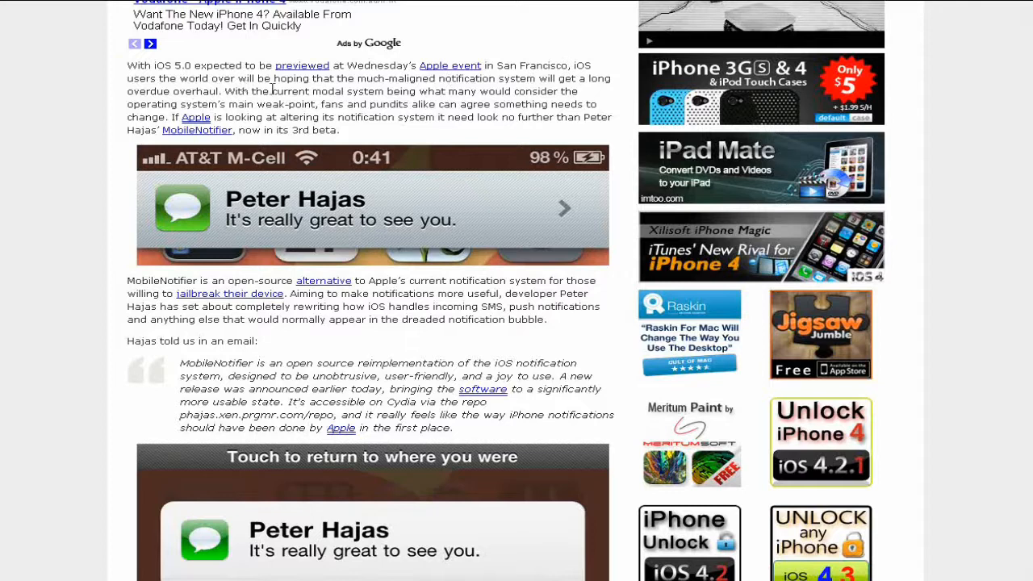
mouse_move(430, 90)
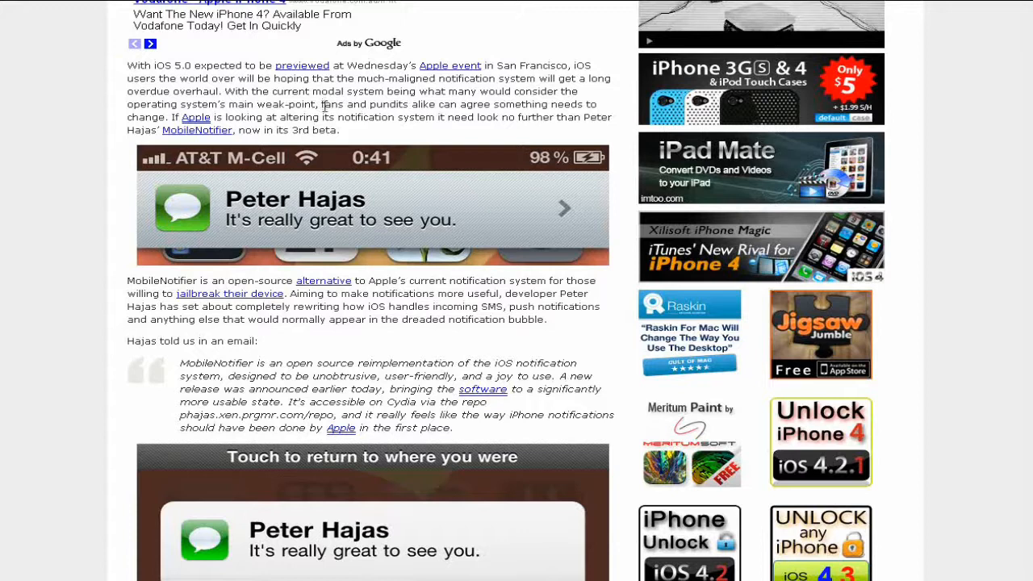
scroll("down", 3)
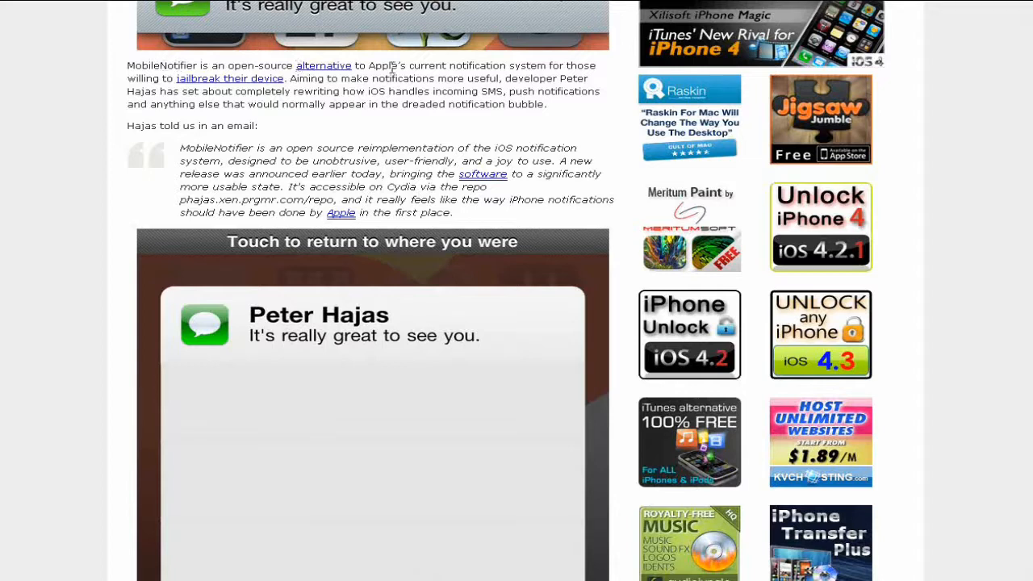
mouse_move(487, 68)
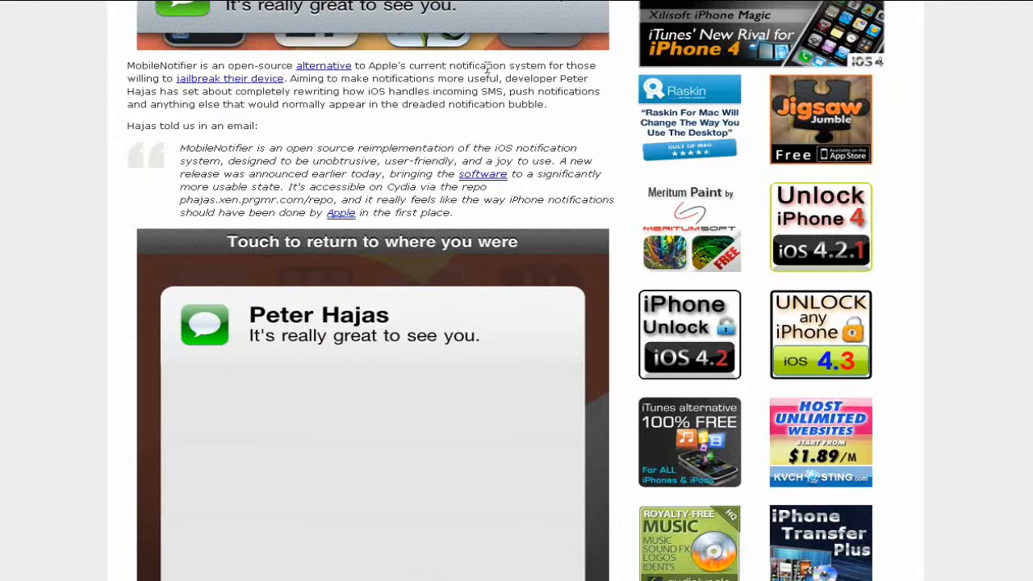
mouse_move(190, 91)
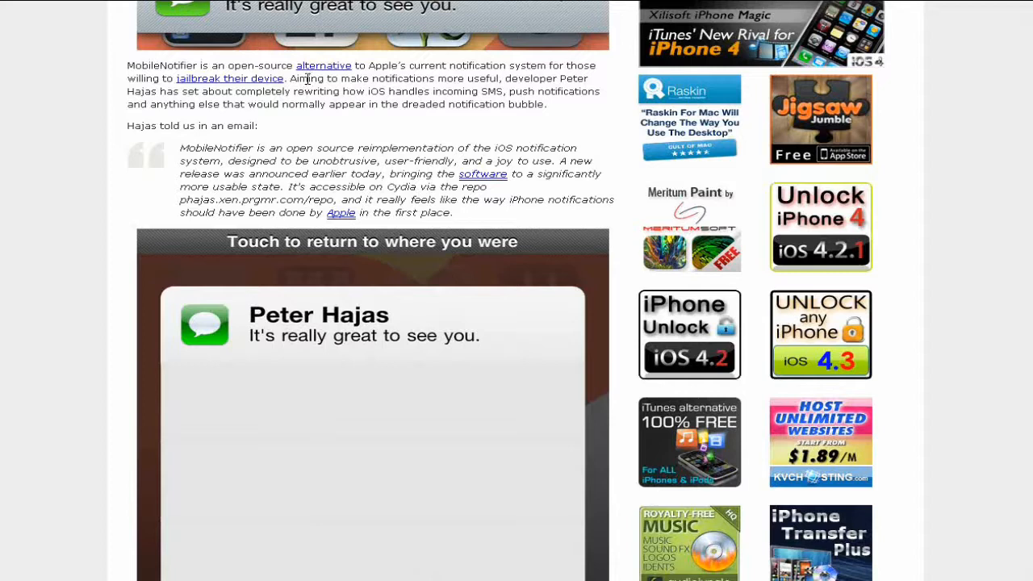
mouse_move(484, 91)
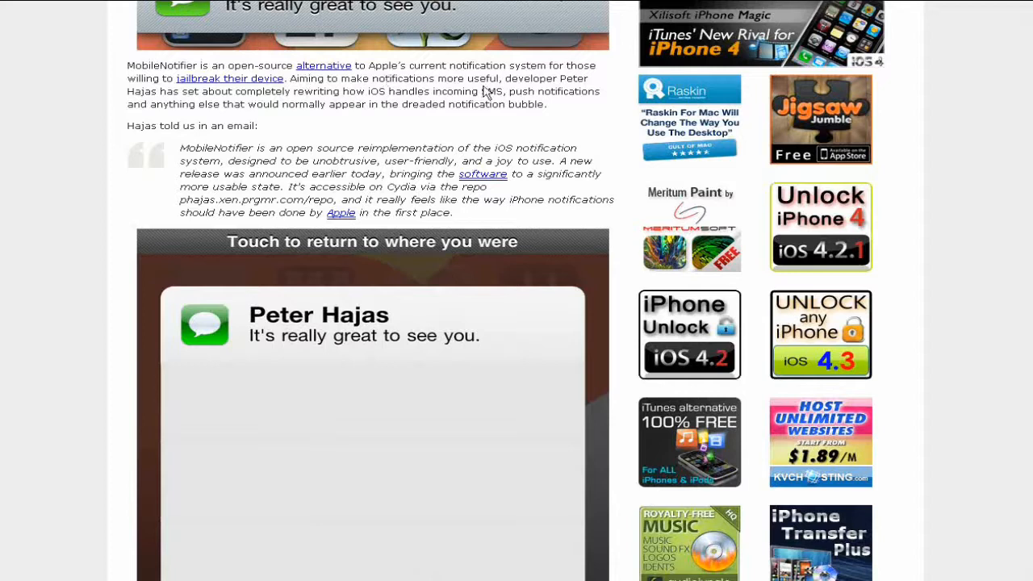
scroll("down", 3)
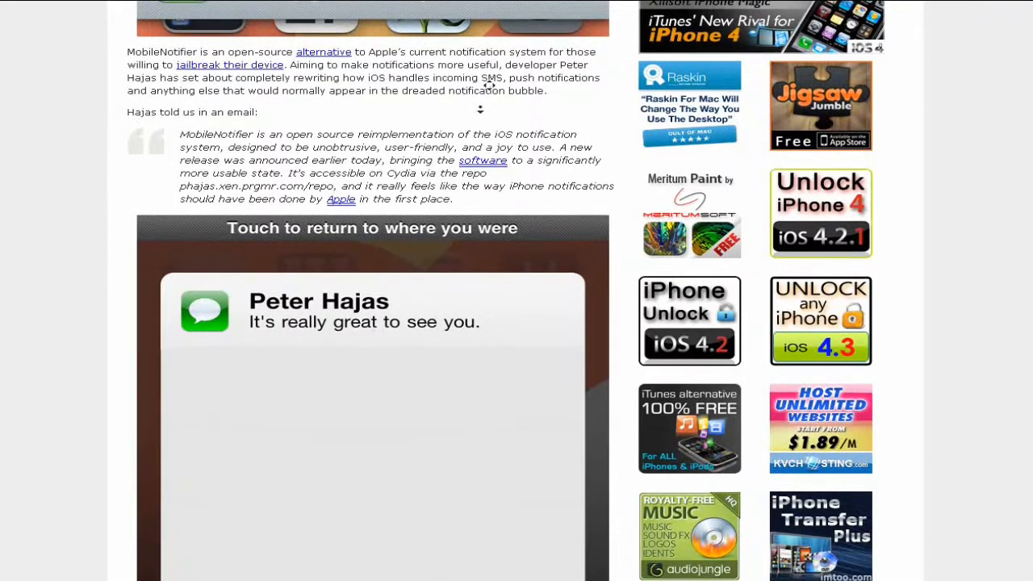
scroll("down", 3)
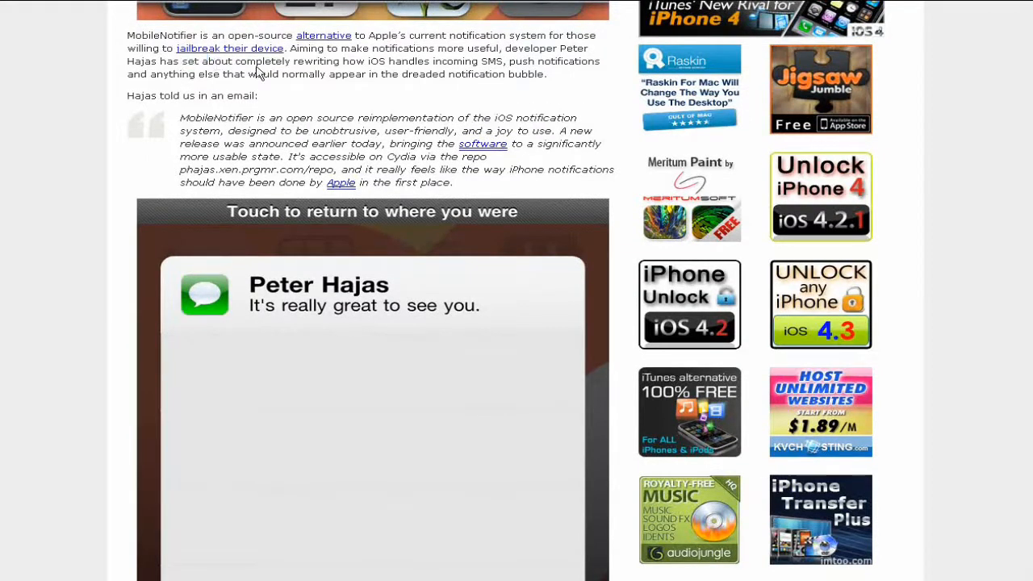
mouse_move(400, 67)
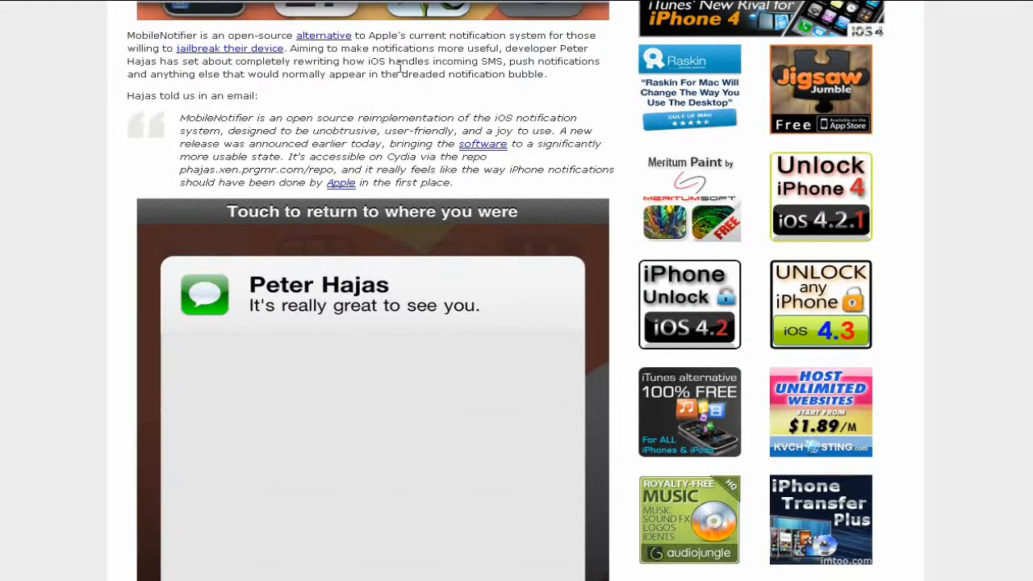
scroll("down", 3)
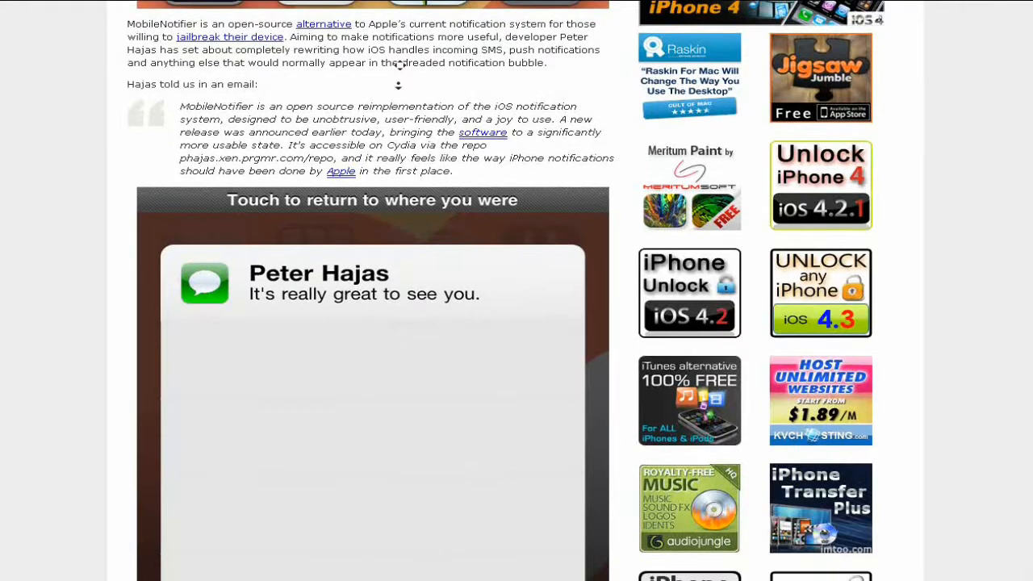
scroll("down", 3)
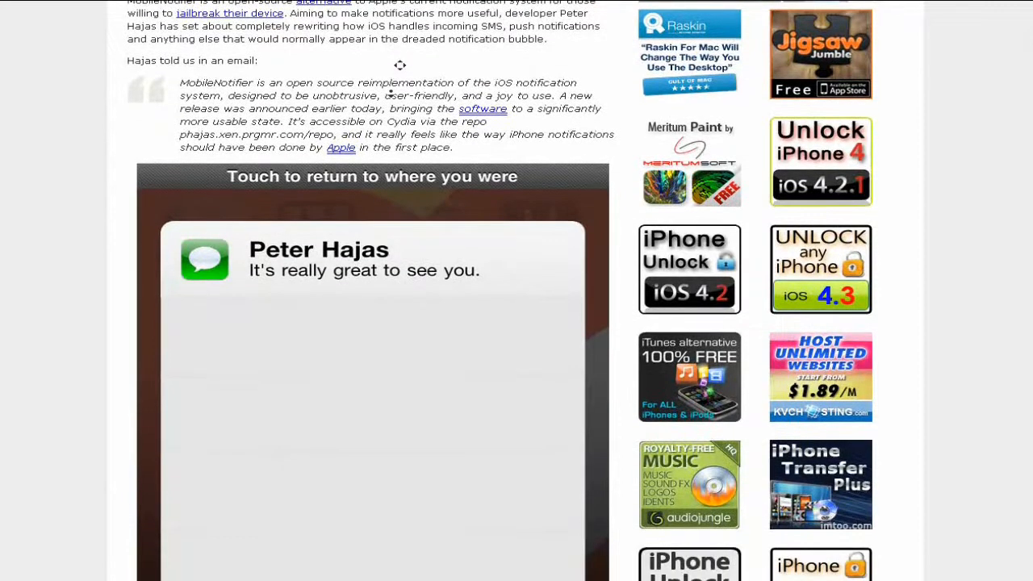
scroll("down", 3)
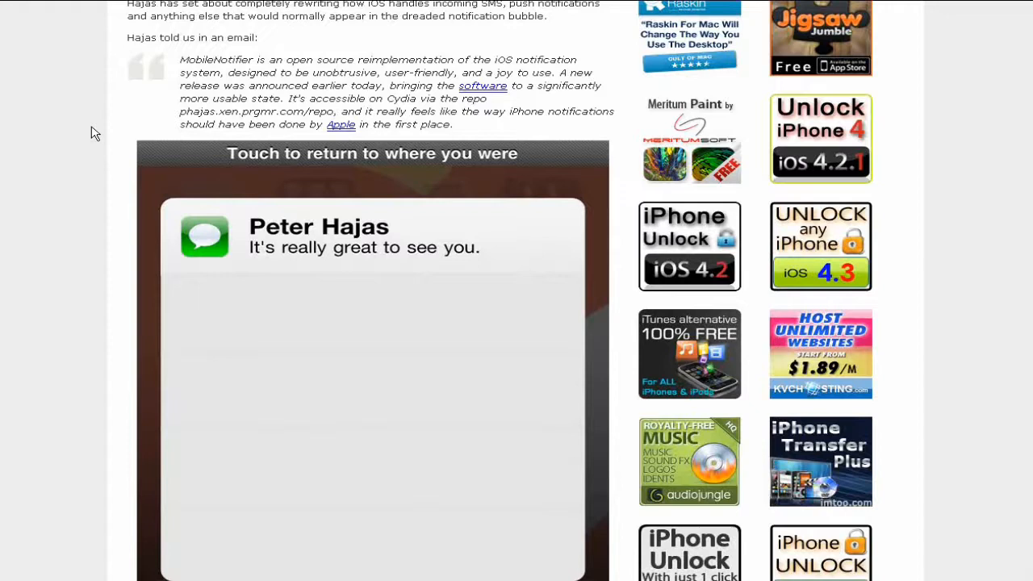
scroll("down", 3)
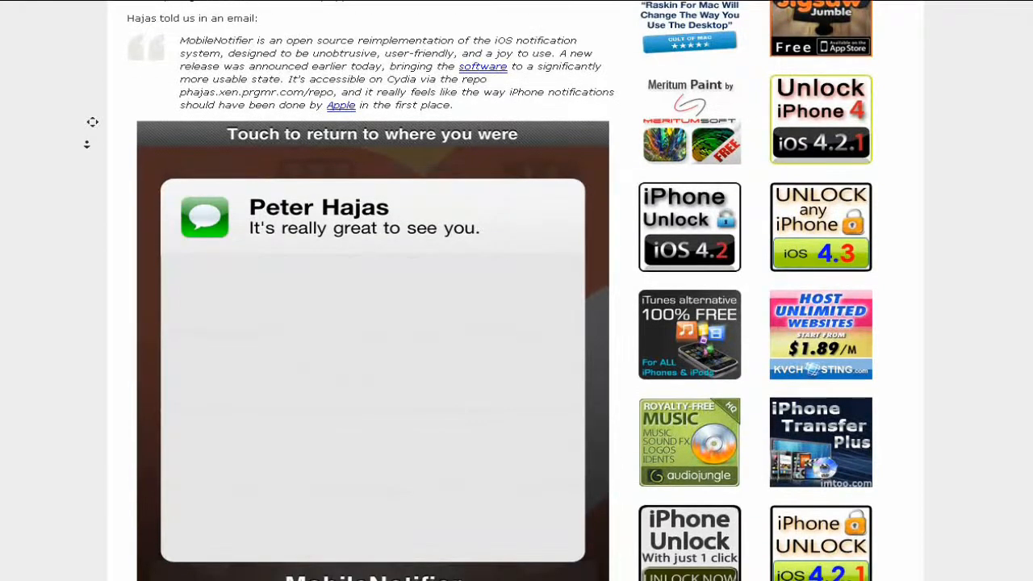
scroll("down", 3)
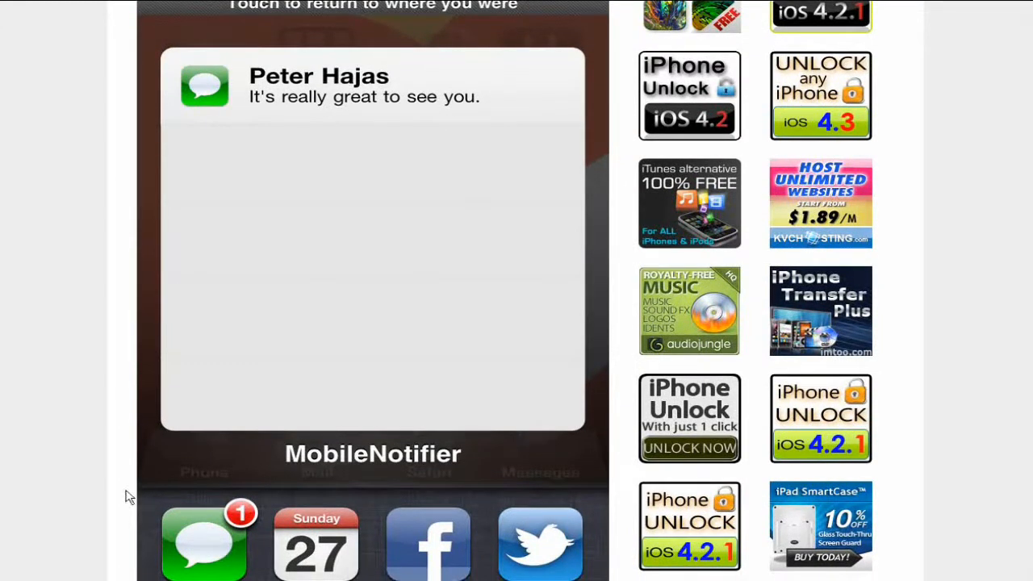
mouse_move(103, 455)
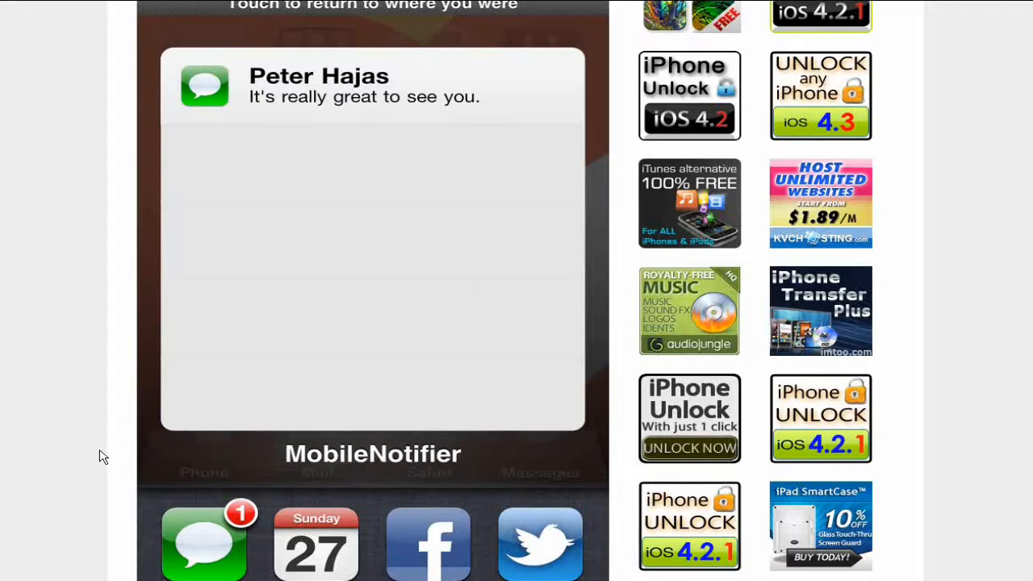
mouse_move(97, 455)
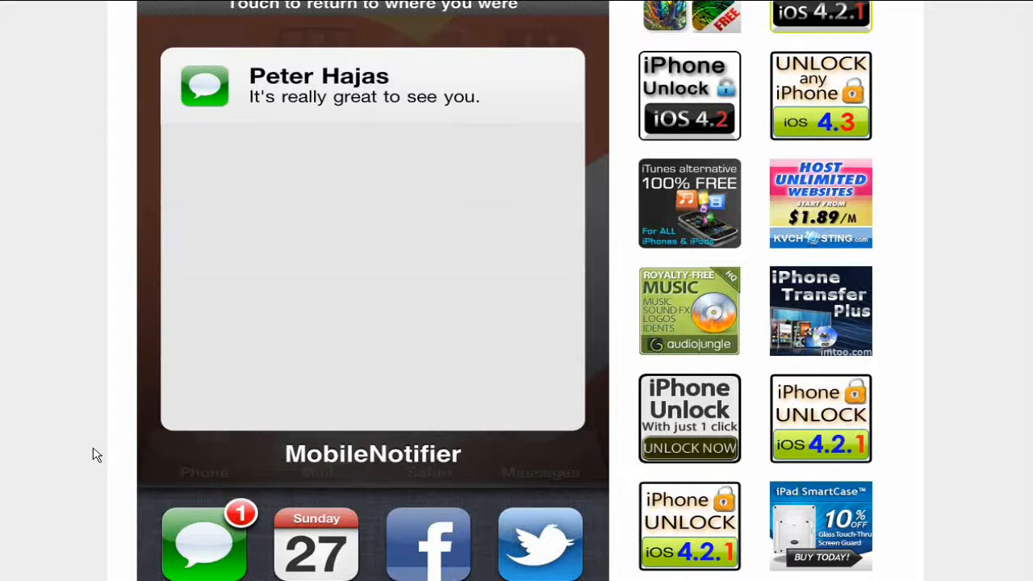
mouse_move(73, 429)
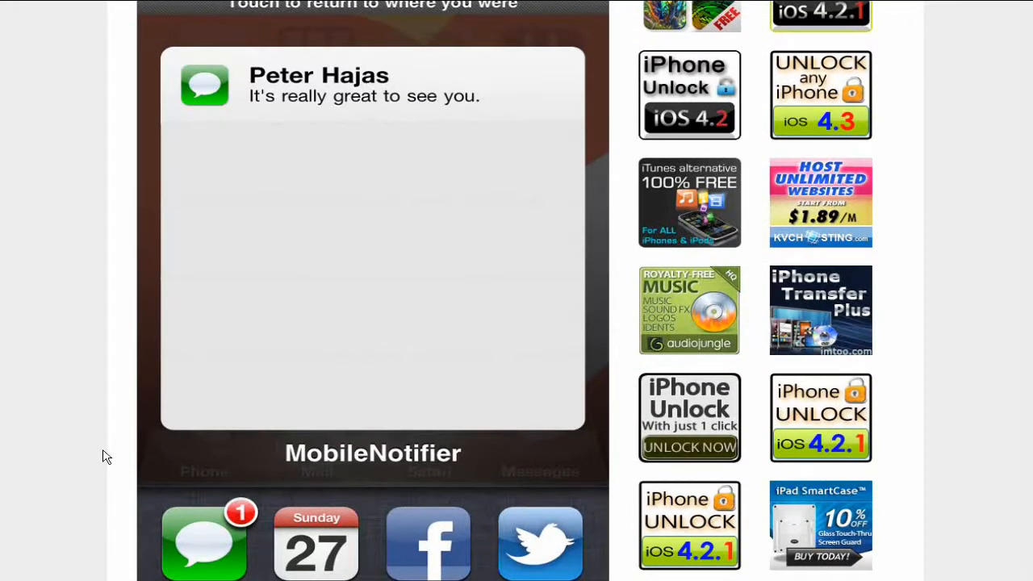
scroll("down", 3)
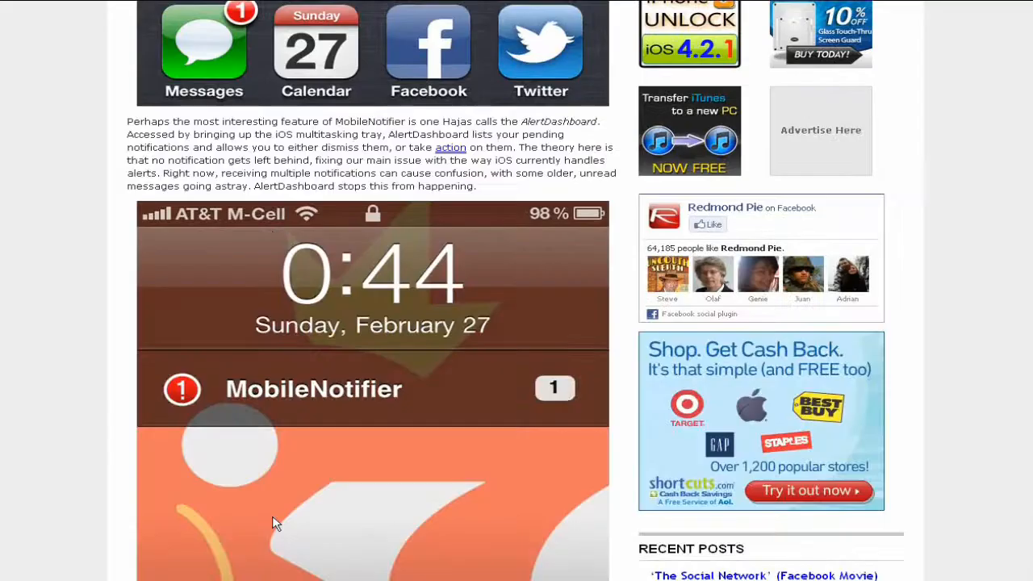
scroll("down", 3)
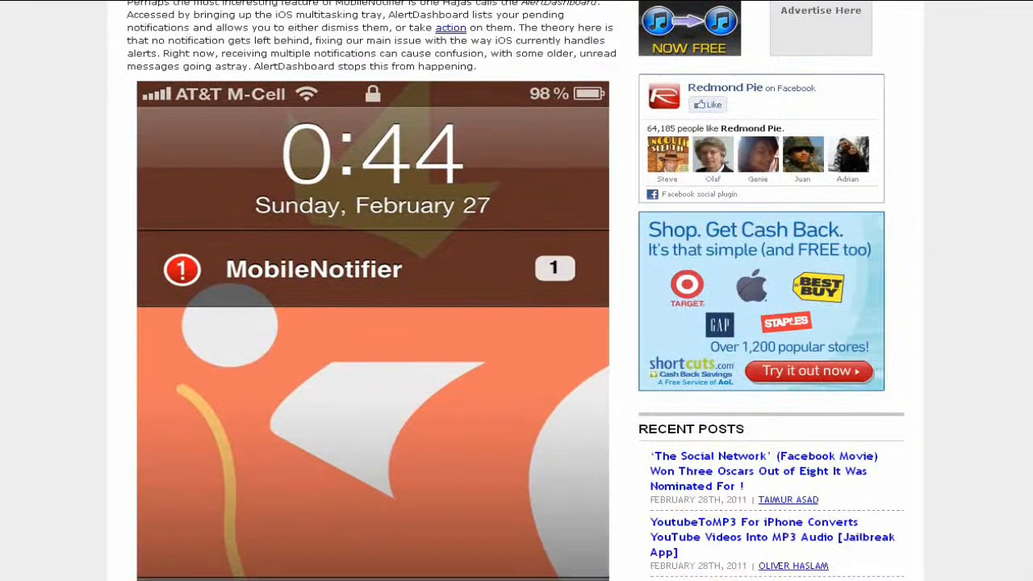
scroll("down", 3)
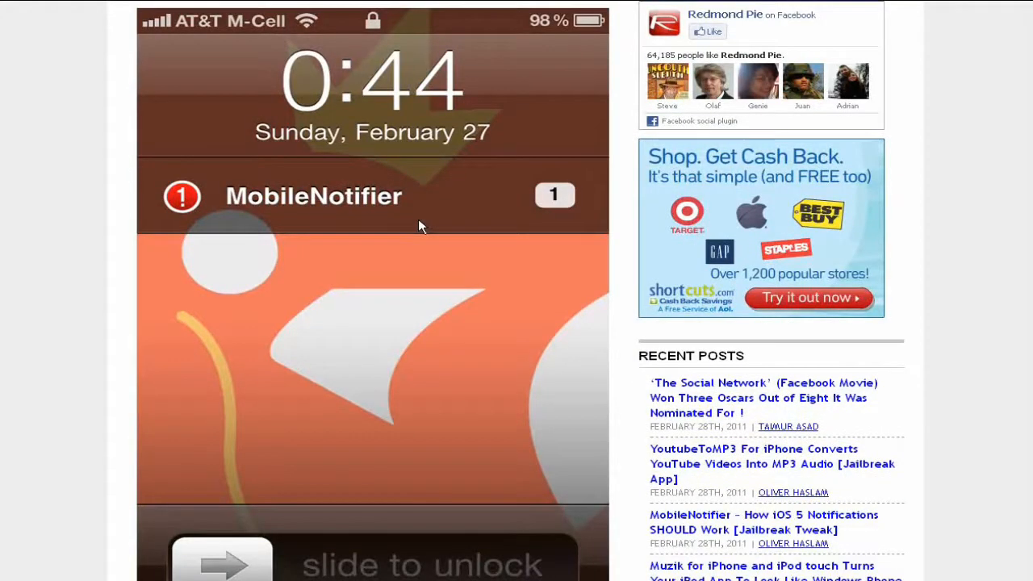
mouse_move(519, 203)
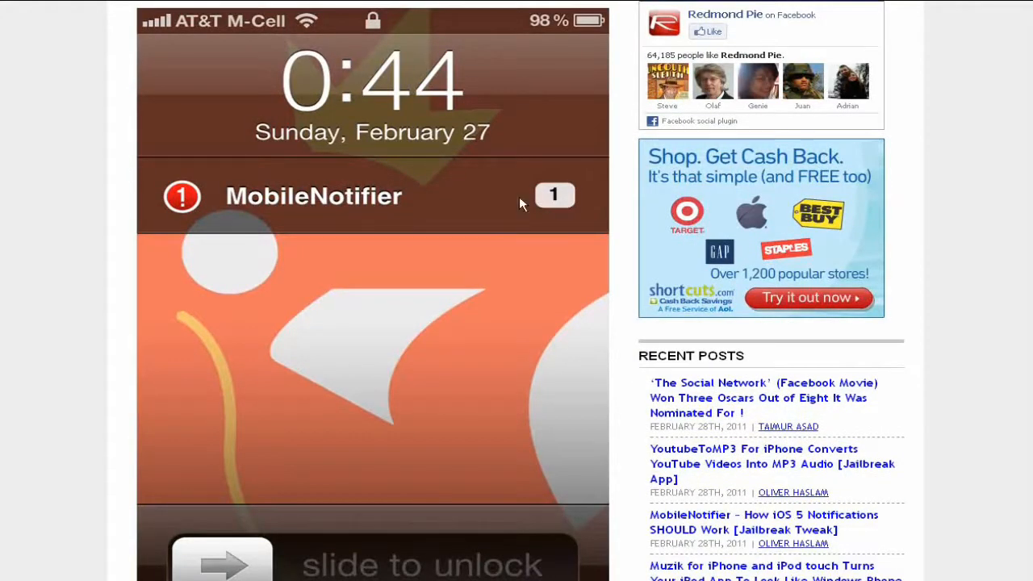
mouse_move(471, 219)
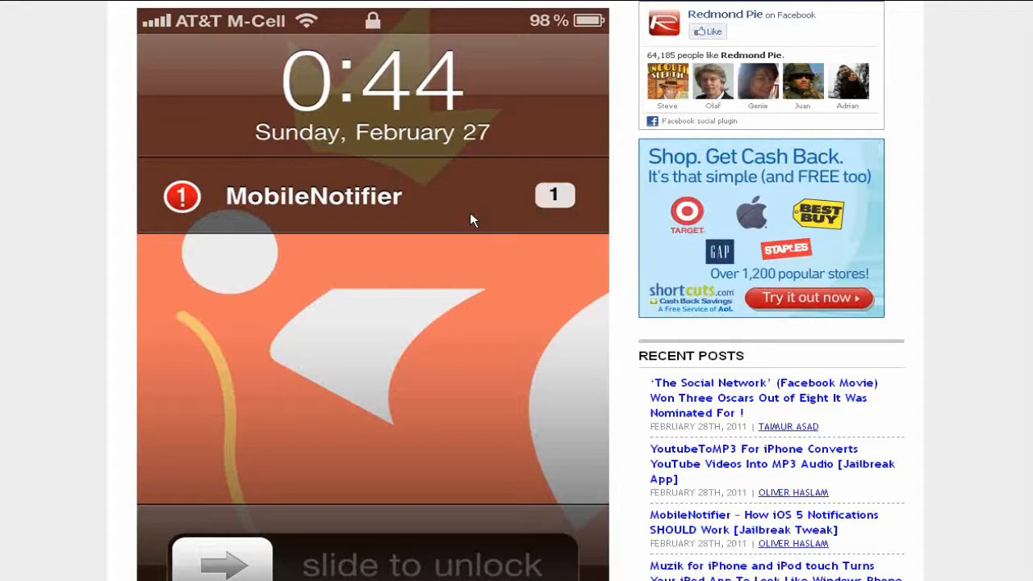
mouse_move(462, 243)
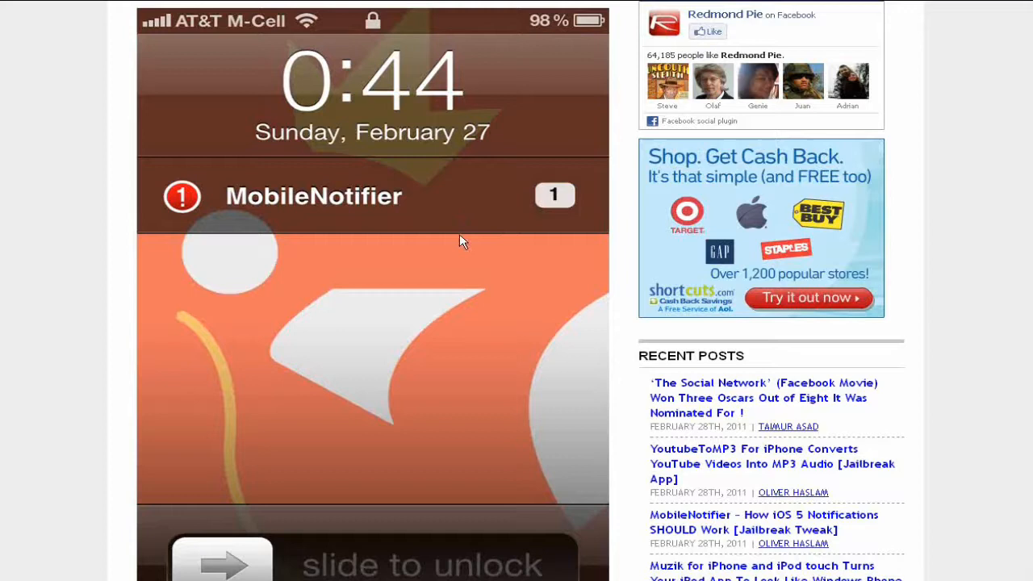
mouse_move(434, 272)
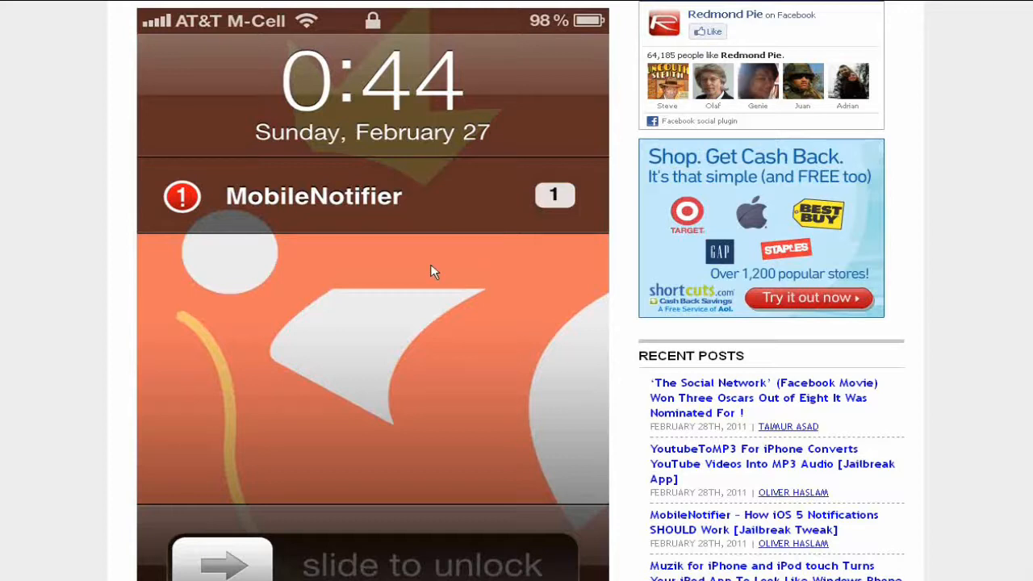
mouse_move(420, 319)
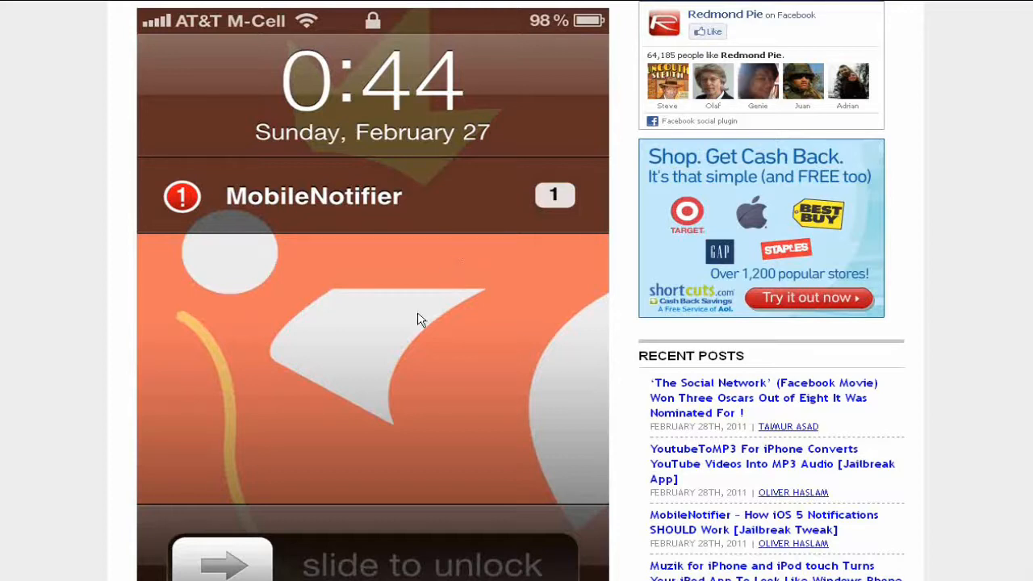
scroll("down", 3)
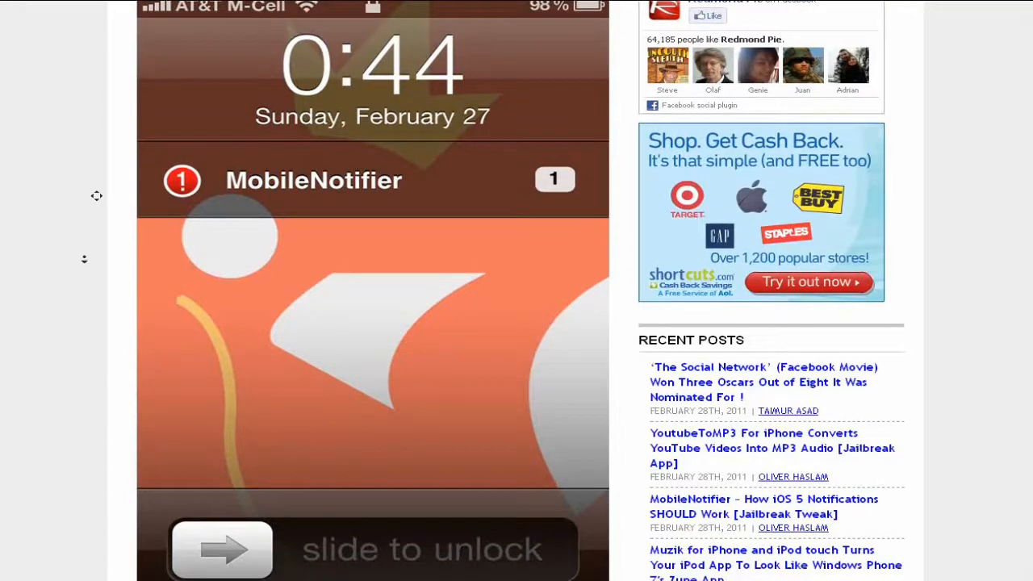
scroll("down", 3)
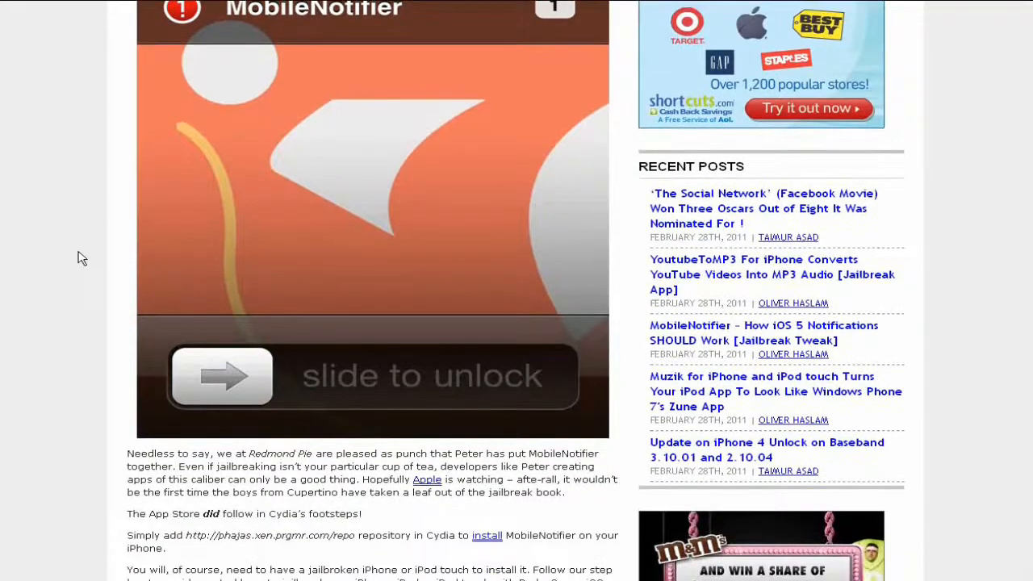
scroll("down", 3)
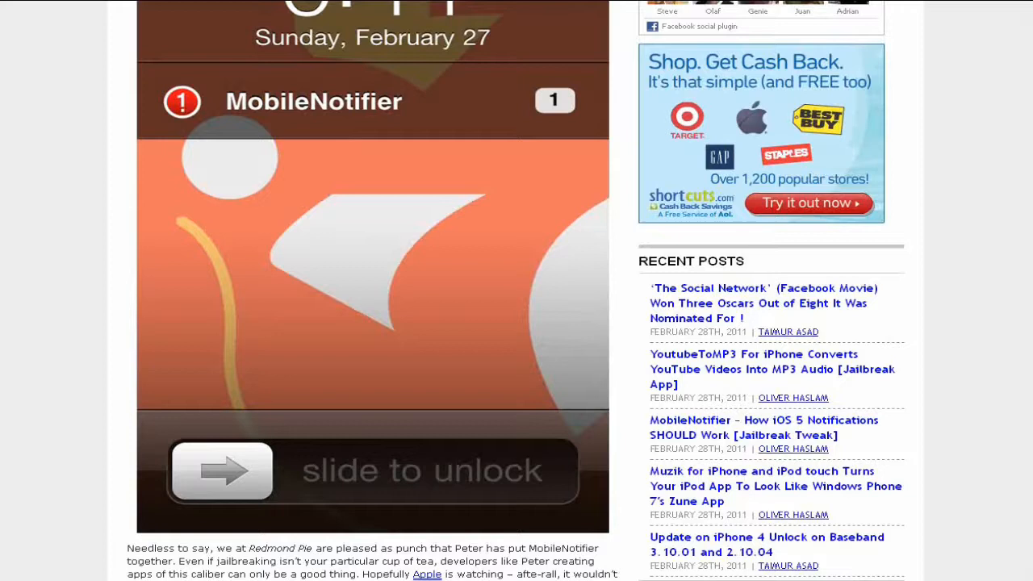
mouse_move(116, 502)
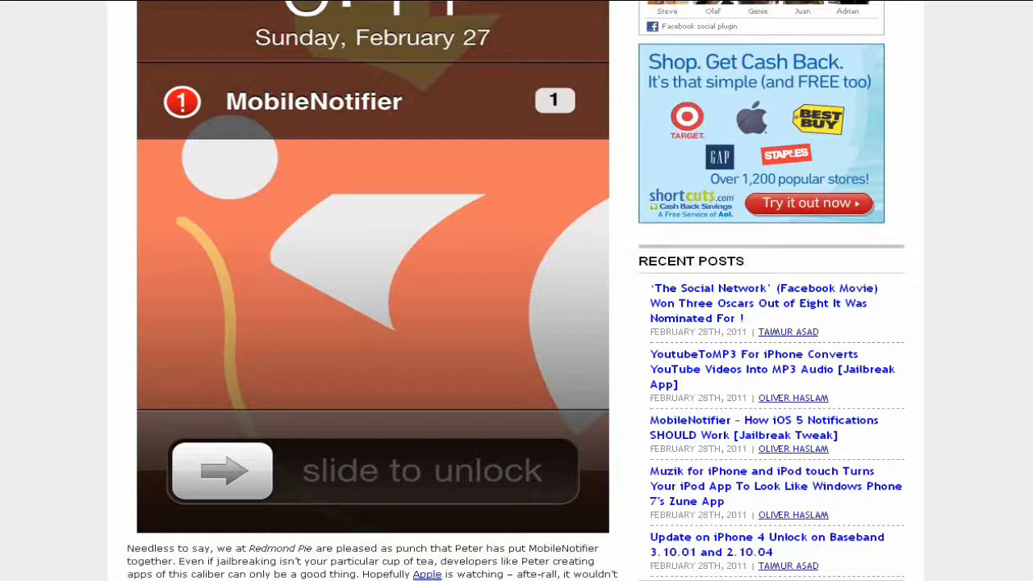
mouse_move(84, 536)
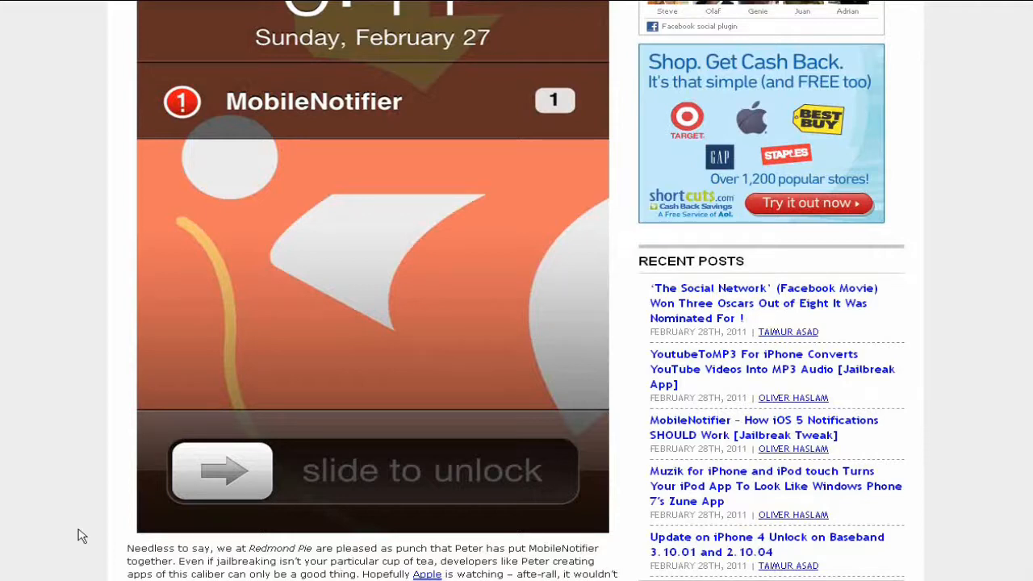
scroll("down", 3)
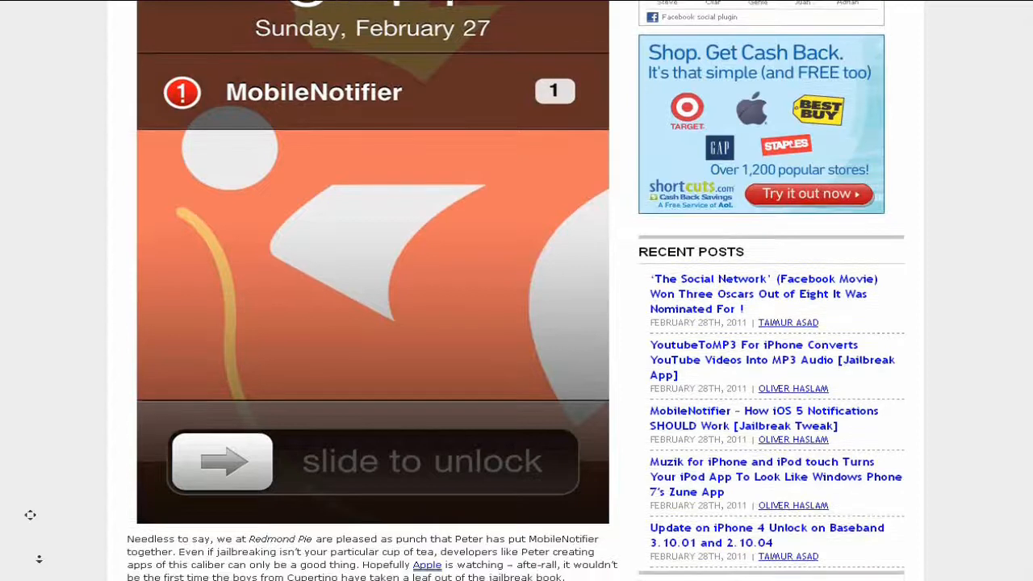
scroll("down", 3)
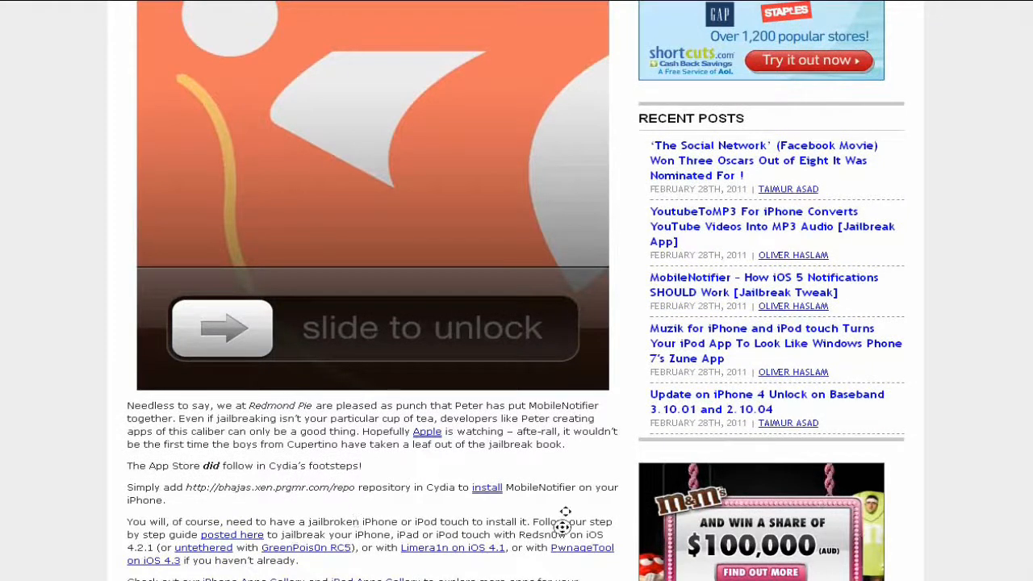
scroll("down", 3)
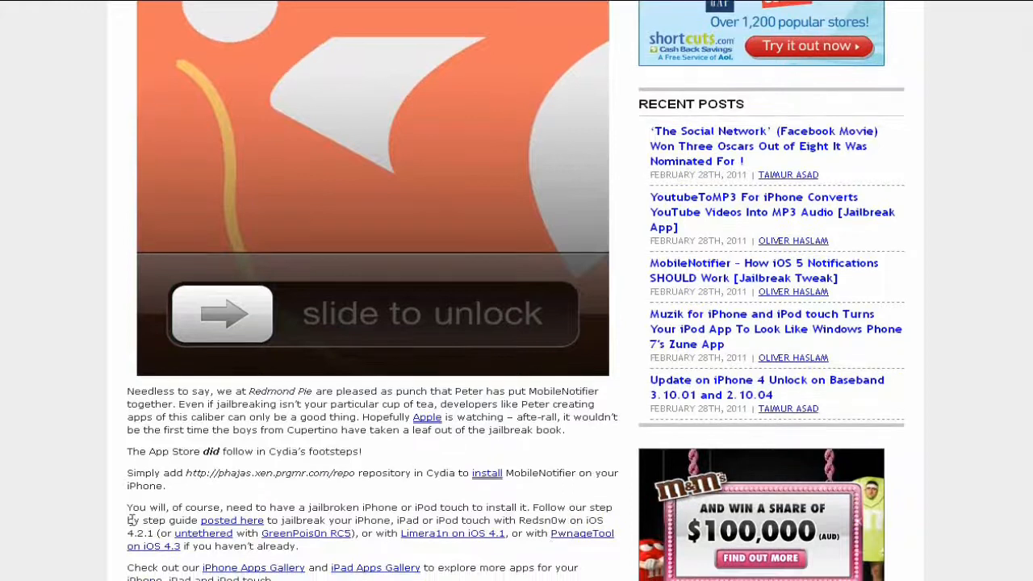